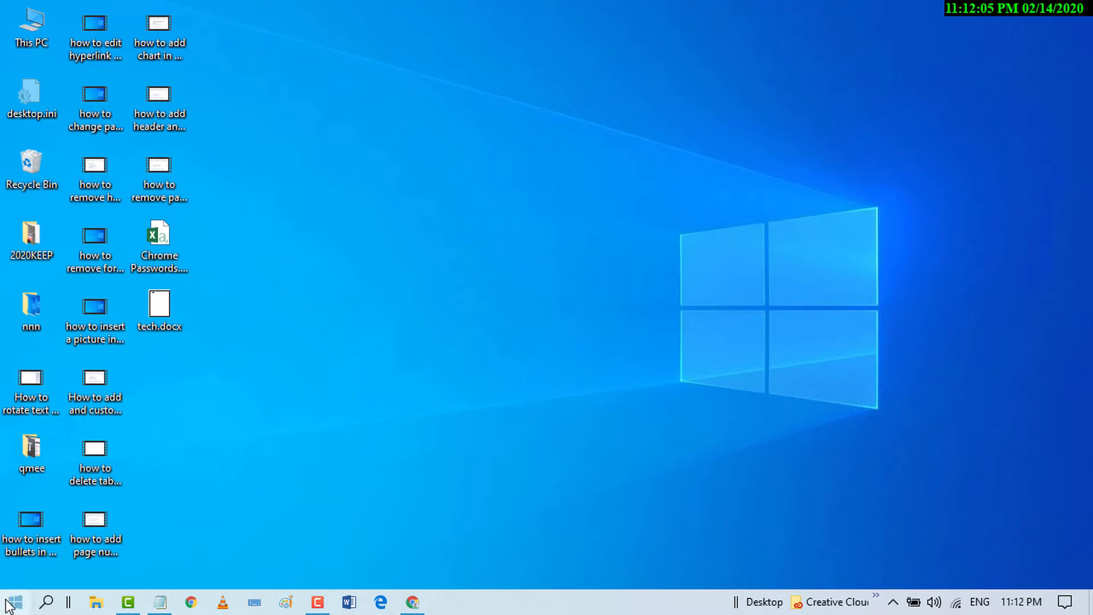
Step: Search Windows from the taskbar for 'device manager'
left_click(13, 601)
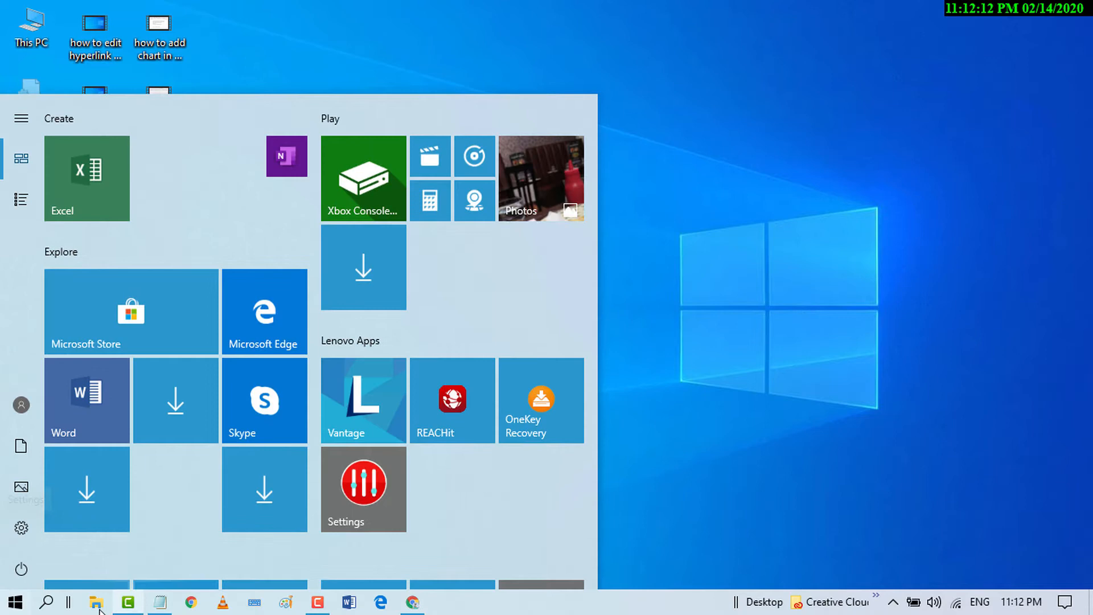
left_click(13, 601)
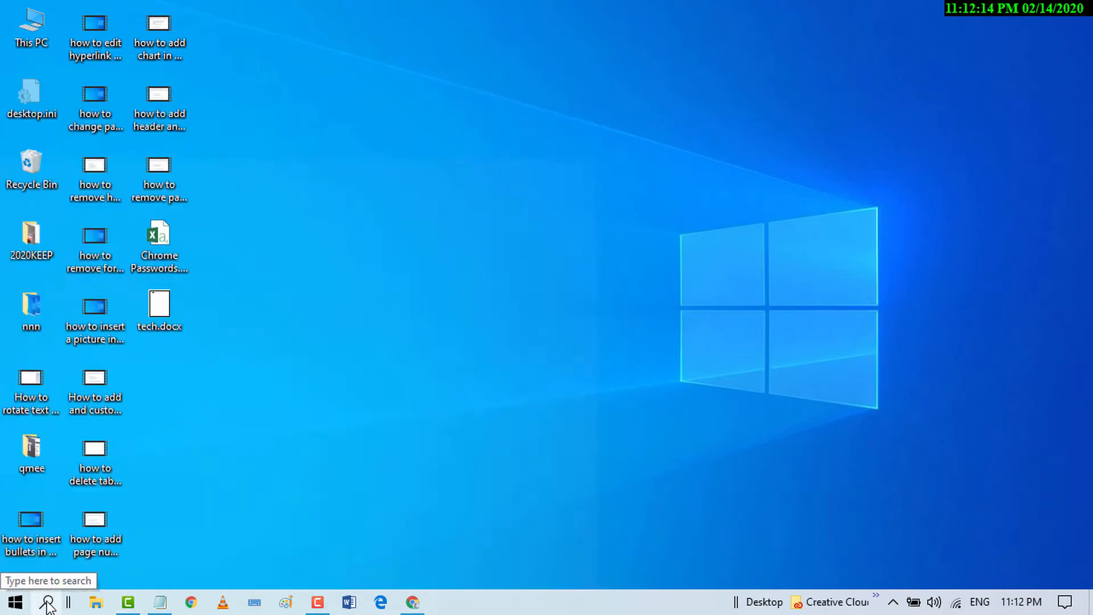
left_click(14, 601)
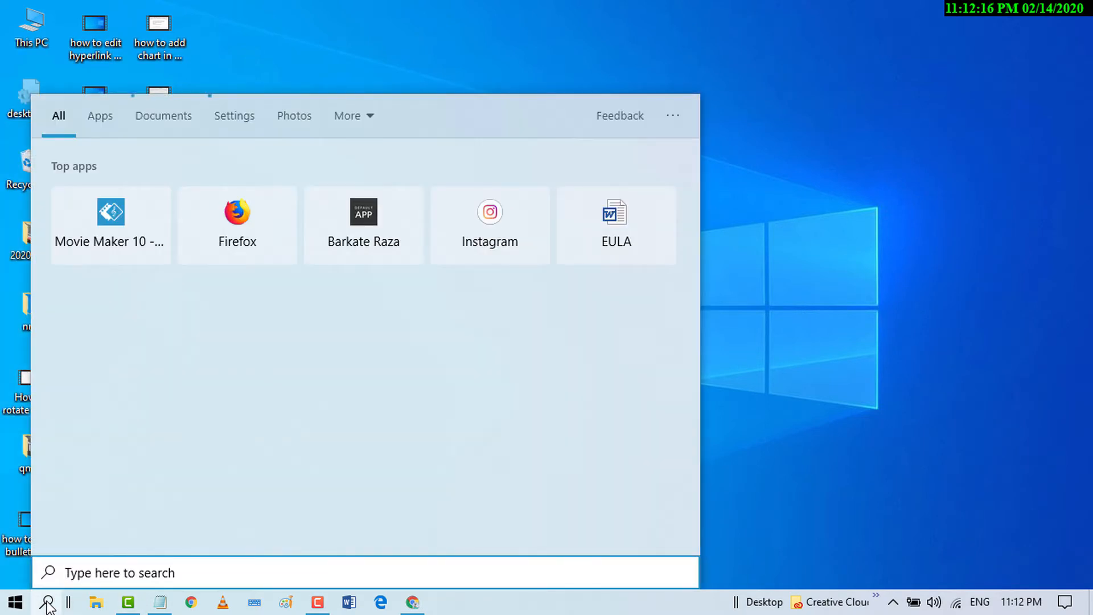
type("device manager")
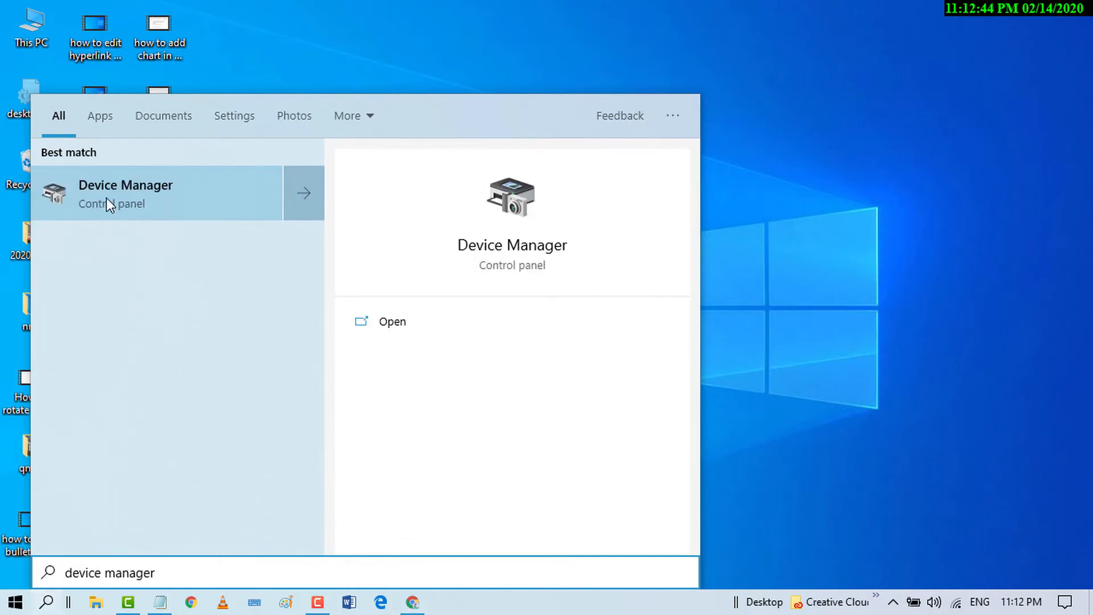
mouse_move(152, 193)
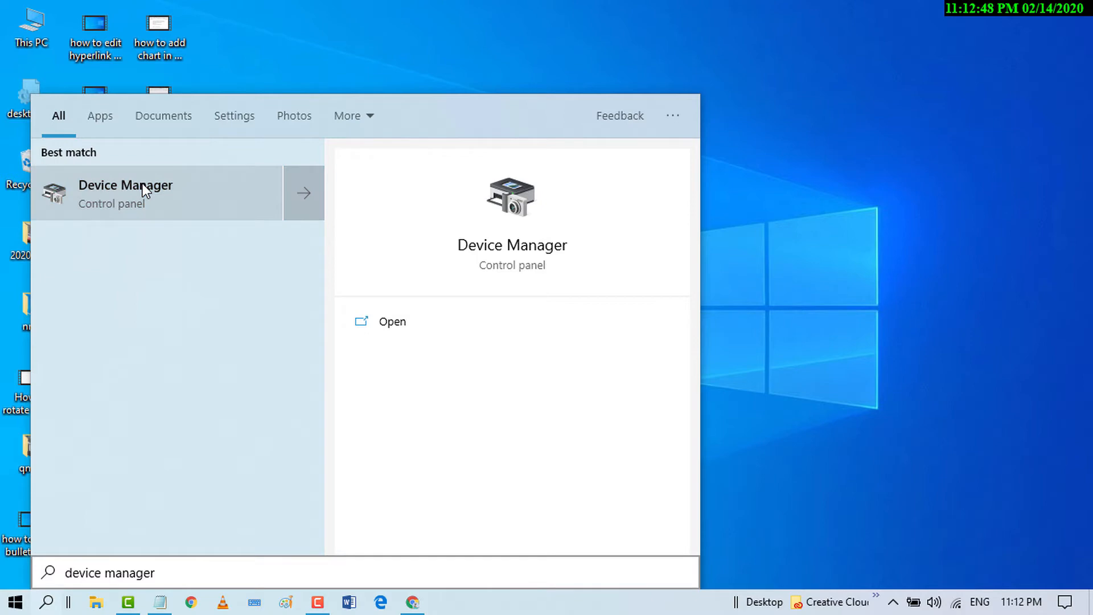
Step: Launch Device Manager from the results and select Microsoft AC Adapter under Batteries
left_click(125, 193)
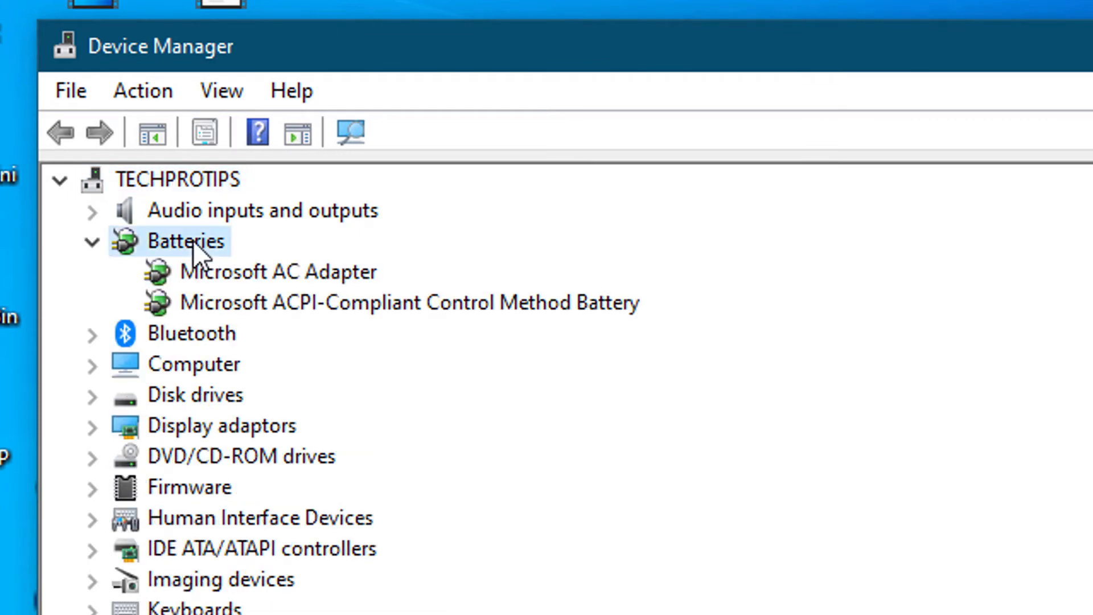
mouse_move(244, 286)
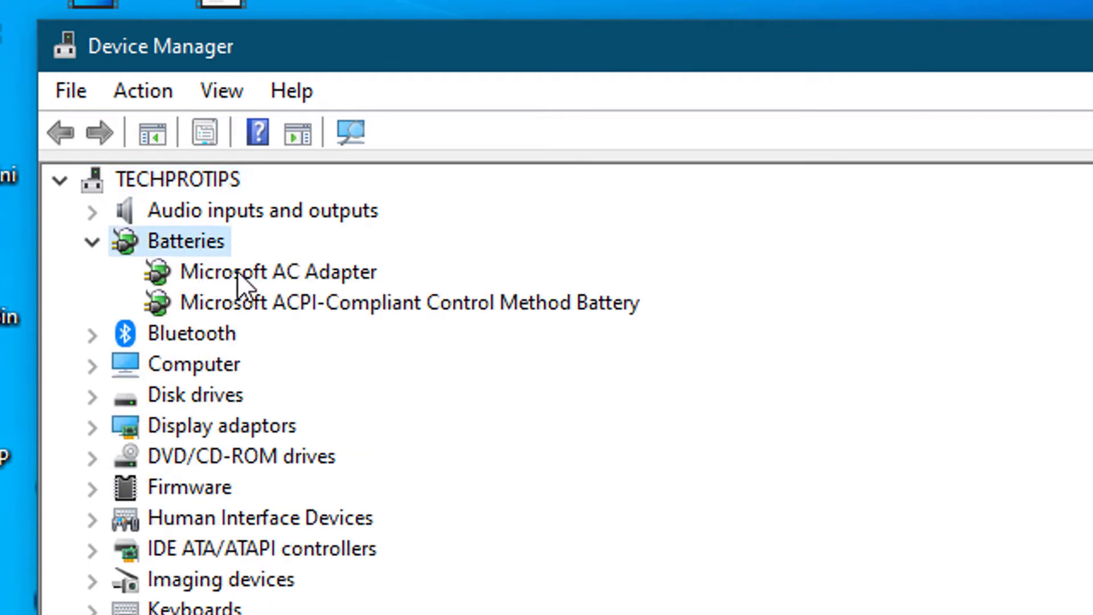
mouse_move(213, 286)
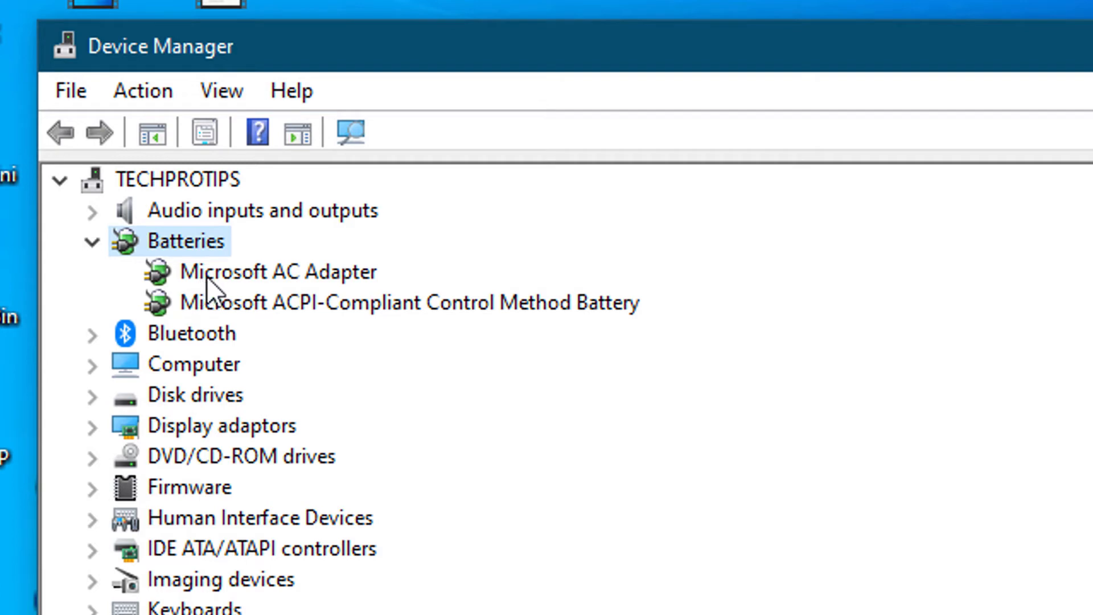
left_click(277, 271)
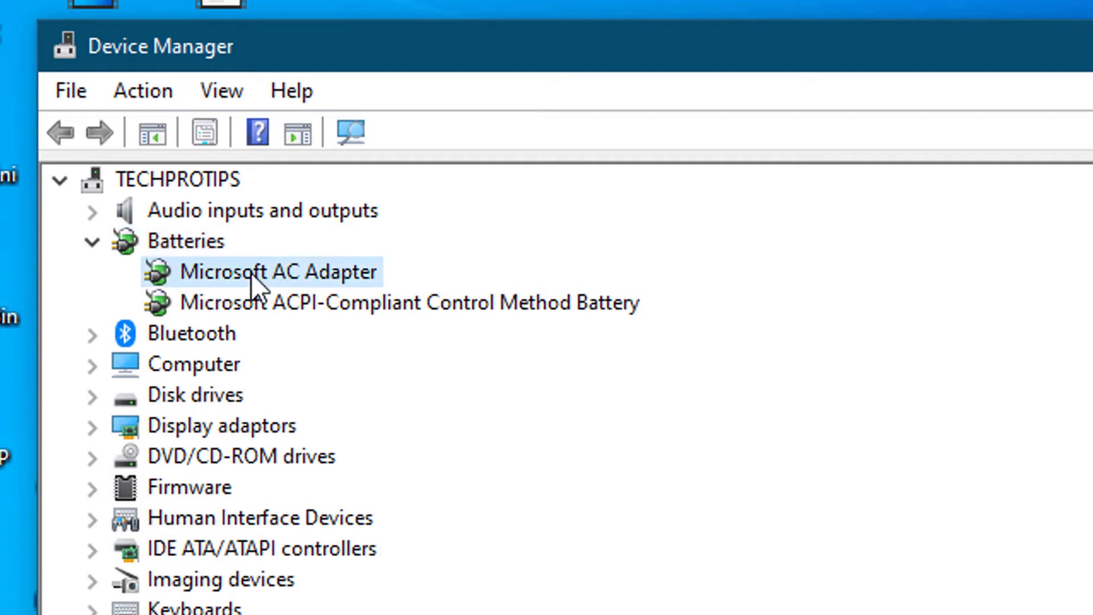
Step: Uninstall the Microsoft AC Adapter device, confirm, and close Device Manager
right_click(277, 272)
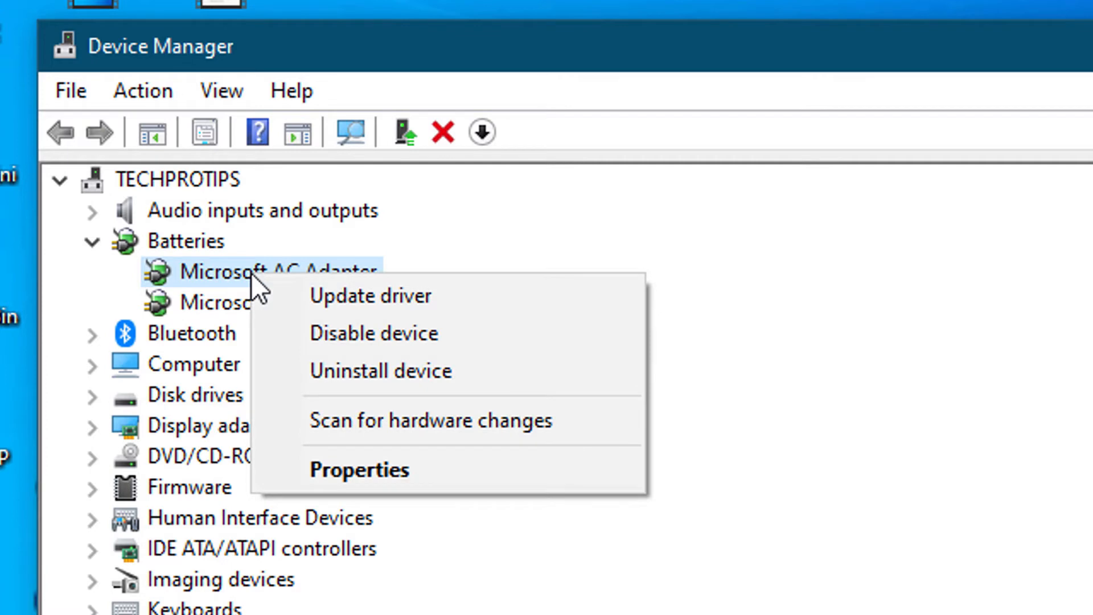
mouse_move(381, 370)
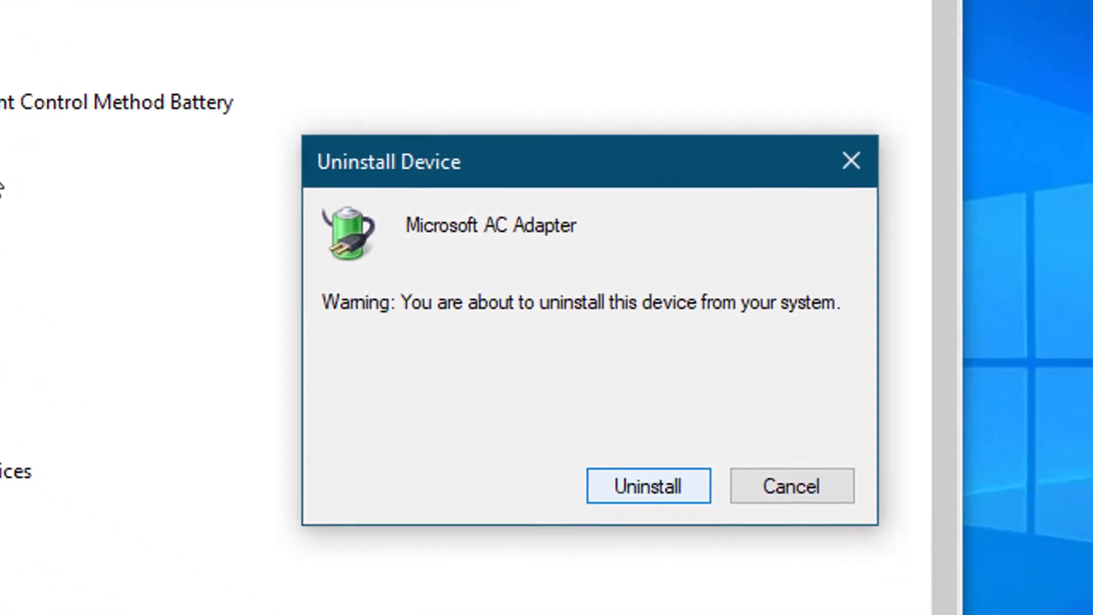
left_click(646, 485)
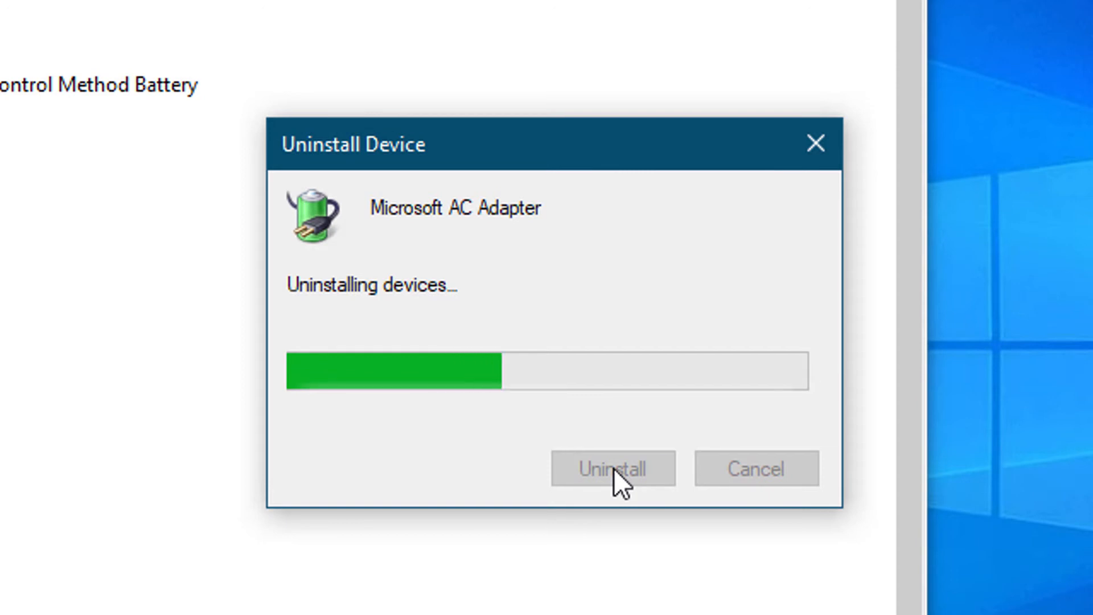
left_click(611, 468)
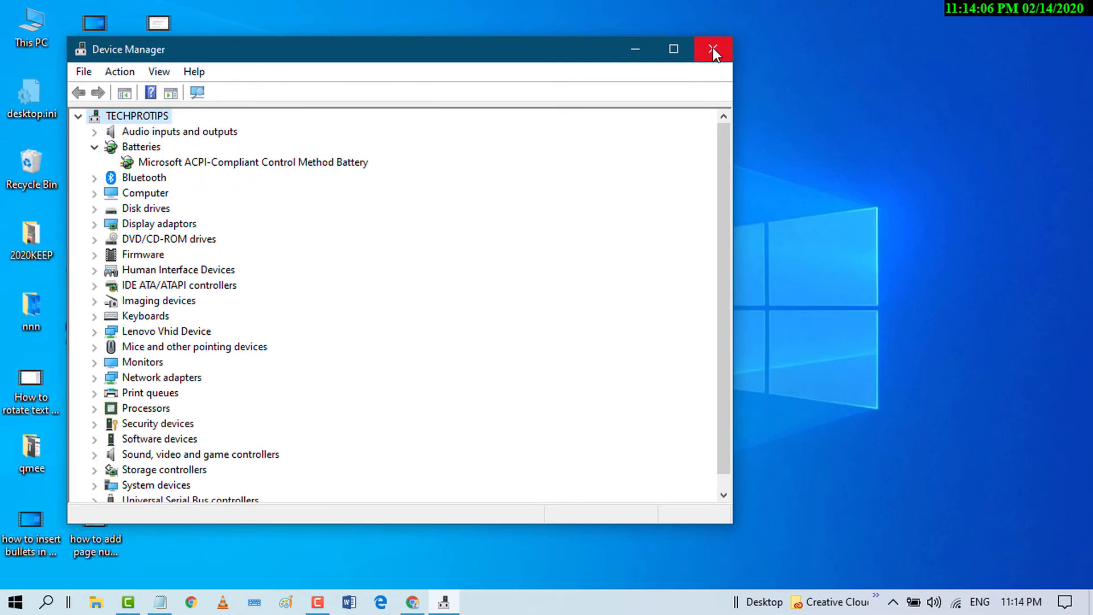
left_click(712, 50)
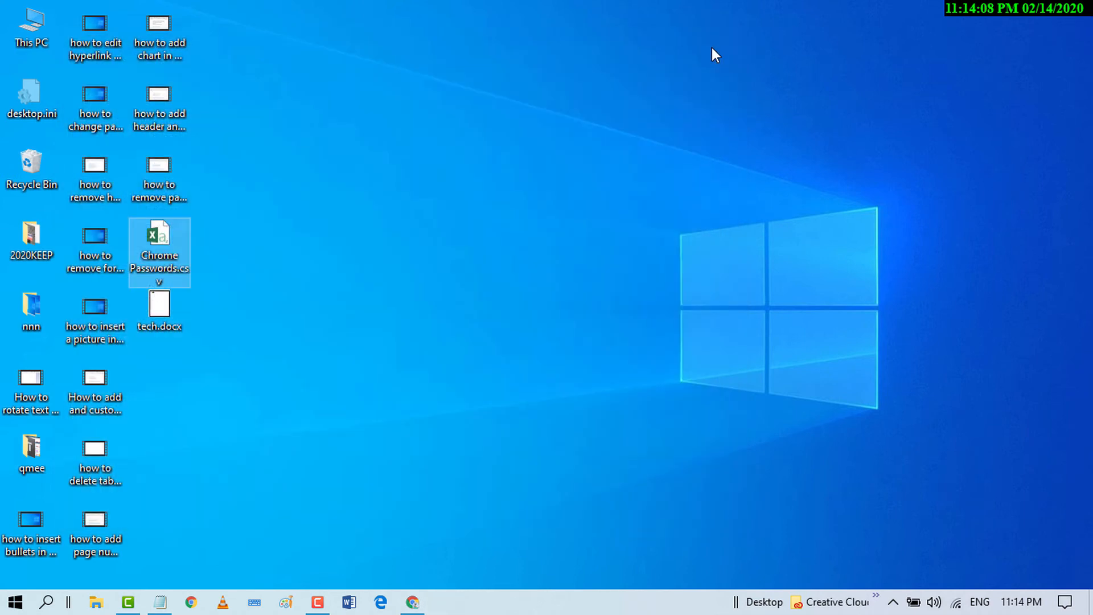